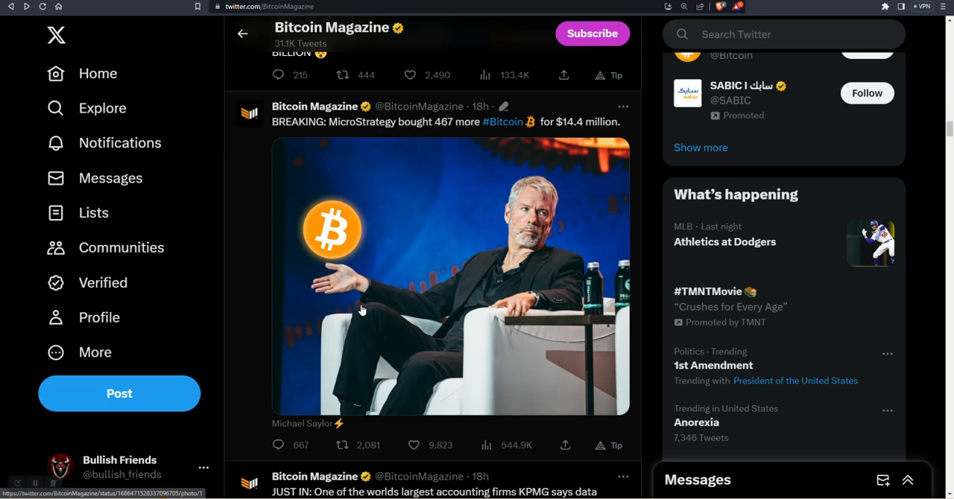
Scroll Bitcoin Magazine's timeline to the 'MicroStrategy to raise up to $750 million' tweet
left_click(343, 74)
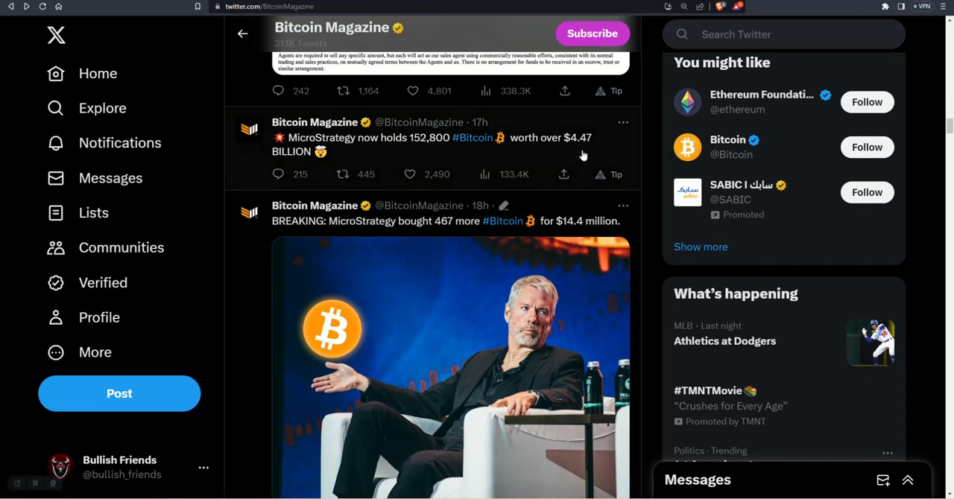
mouse_move(378, 147)
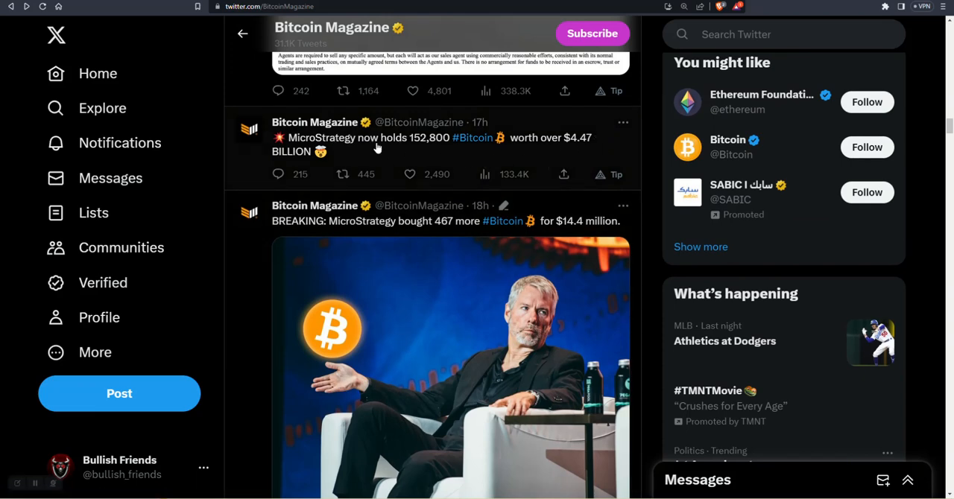
scroll("down", 3)
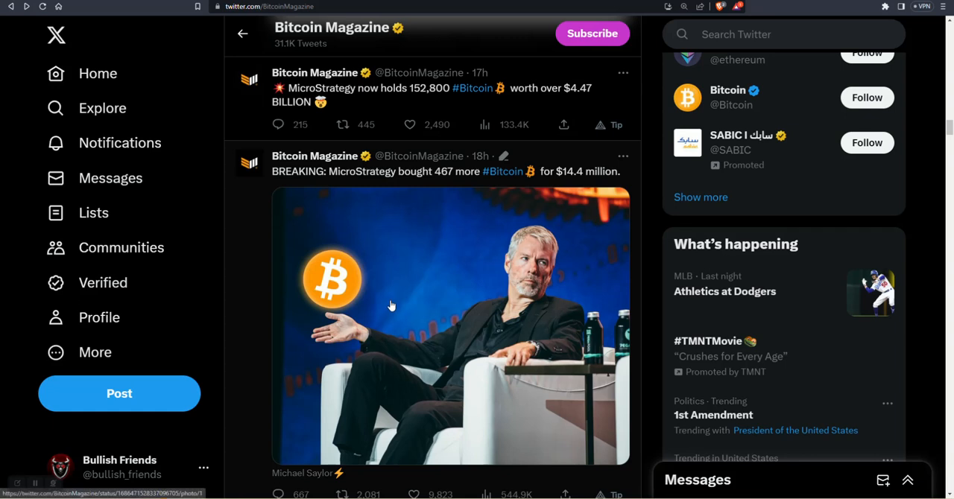
mouse_move(426, 332)
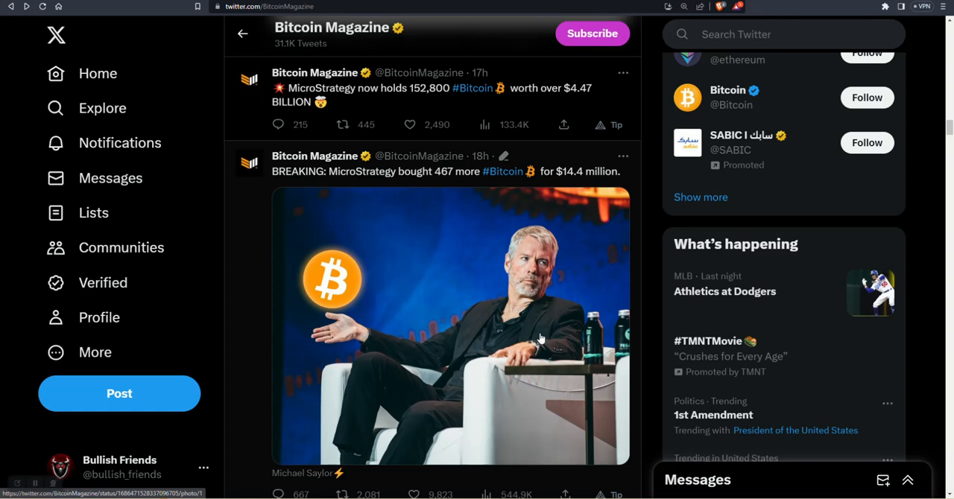
mouse_move(553, 231)
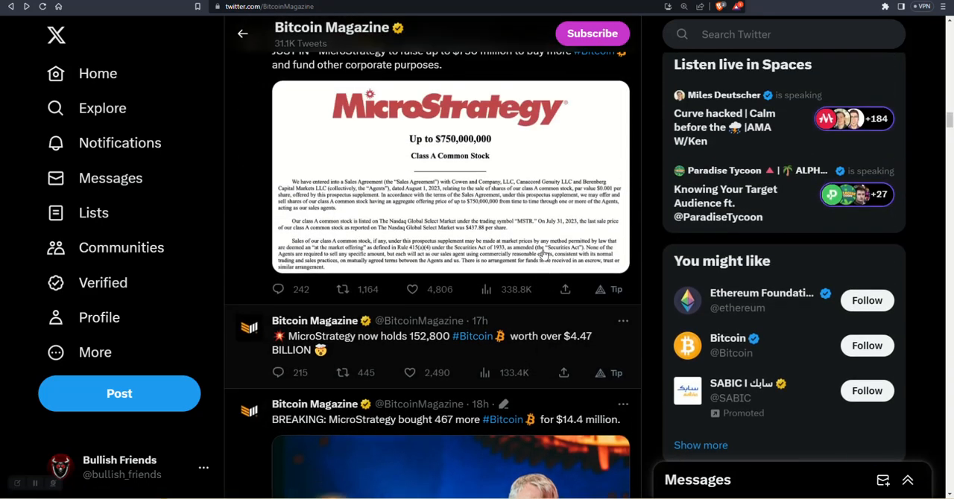
scroll("up", 3)
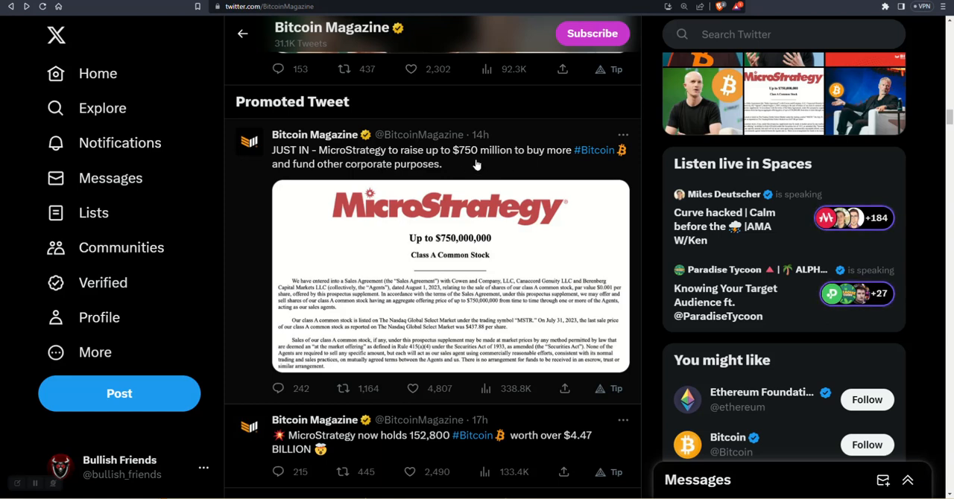
mouse_move(406, 240)
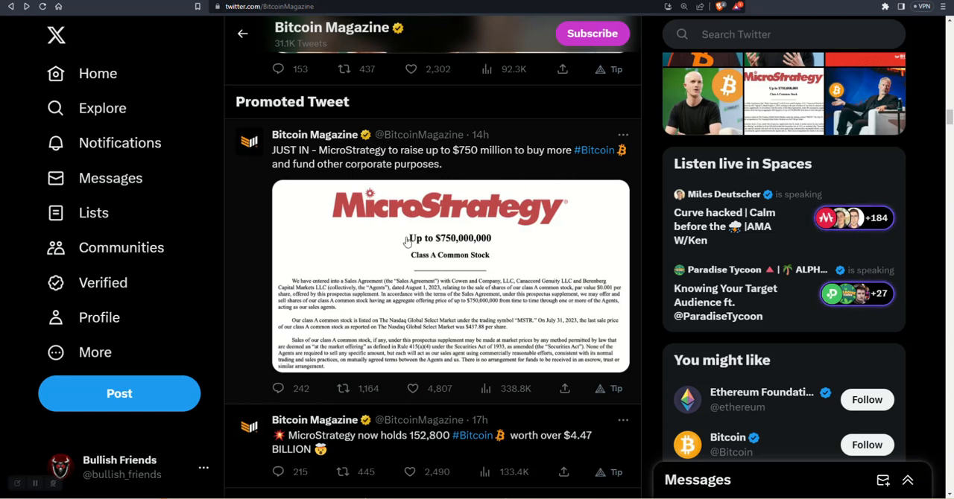
Open the tweet's $750,000,000 Class A Common Stock document image in the photo viewer
left_click(450, 291)
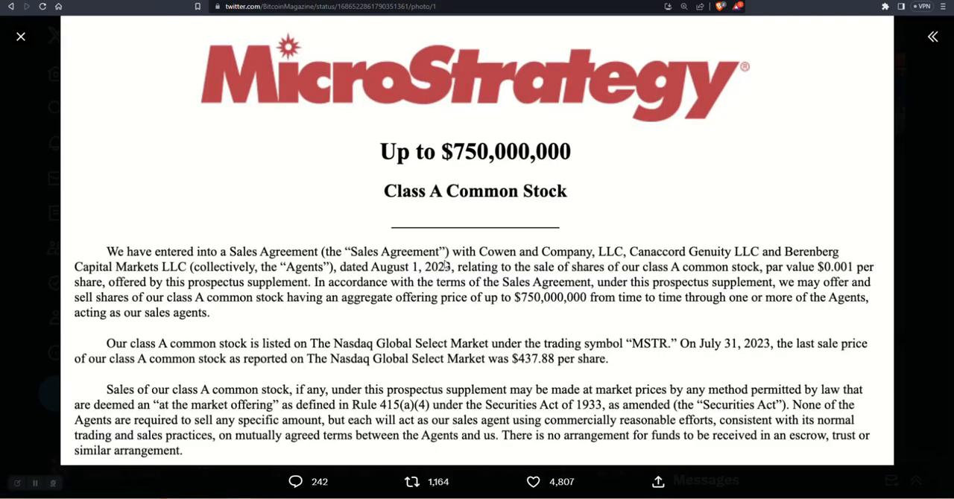
mouse_move(336, 229)
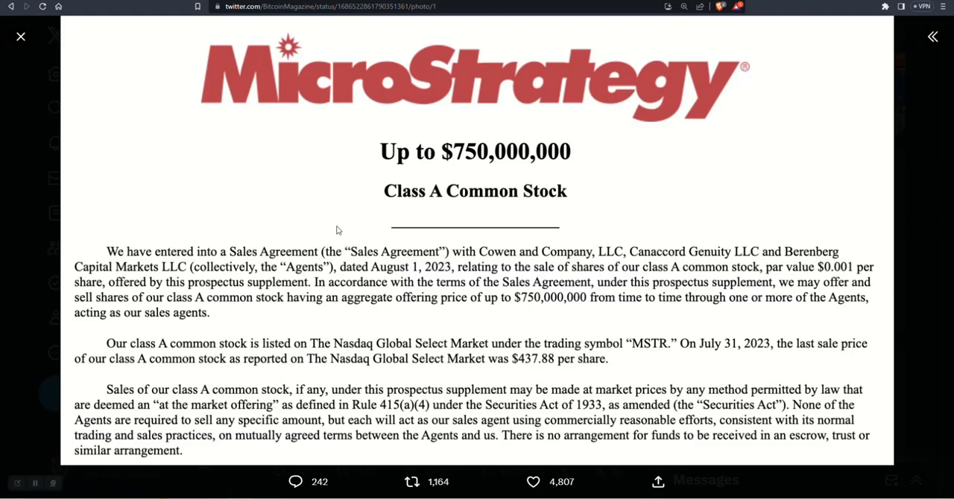
mouse_move(556, 214)
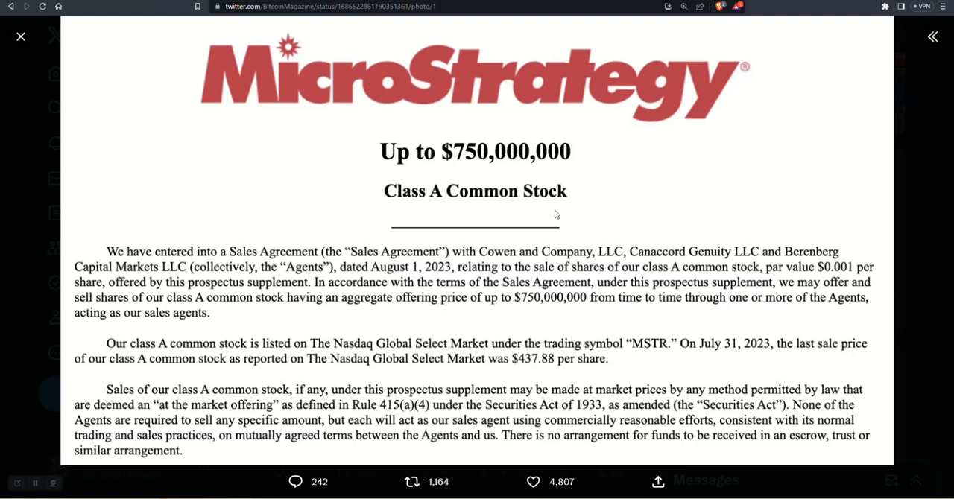
mouse_move(464, 195)
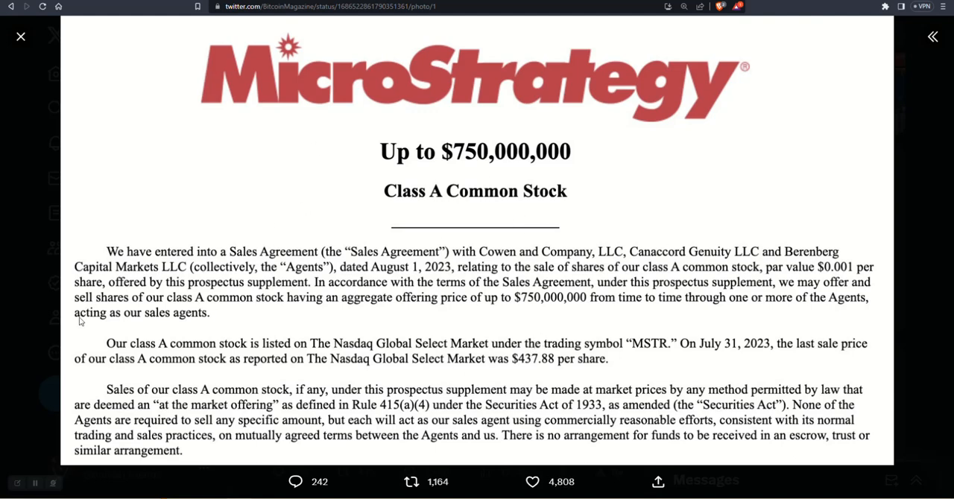
mouse_move(657, 231)
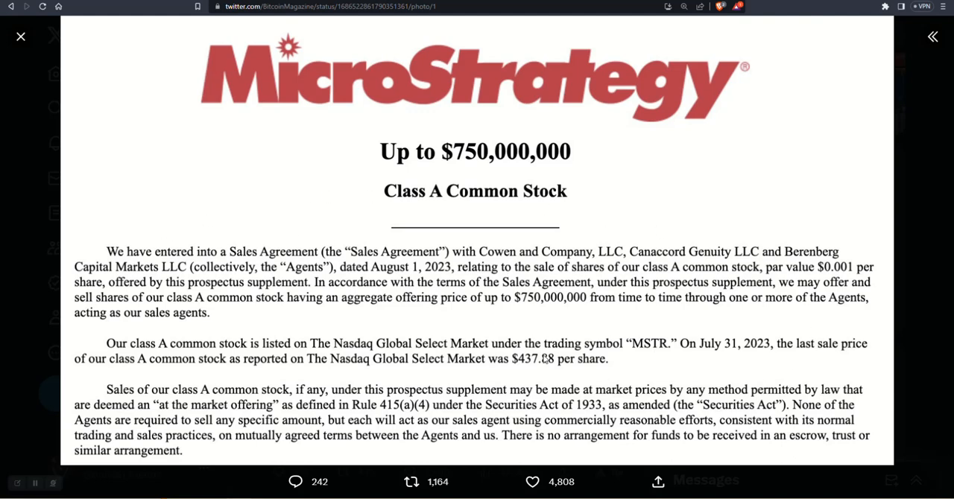
mouse_move(354, 403)
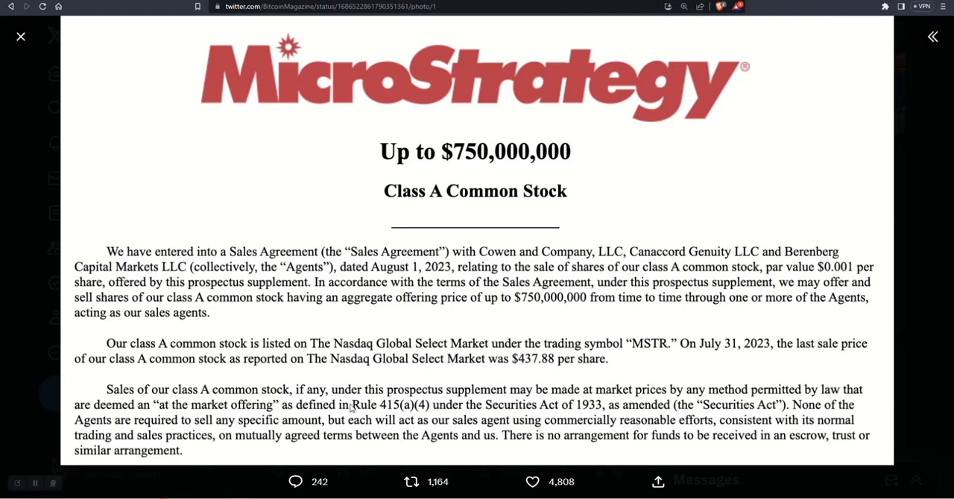
mouse_move(317, 58)
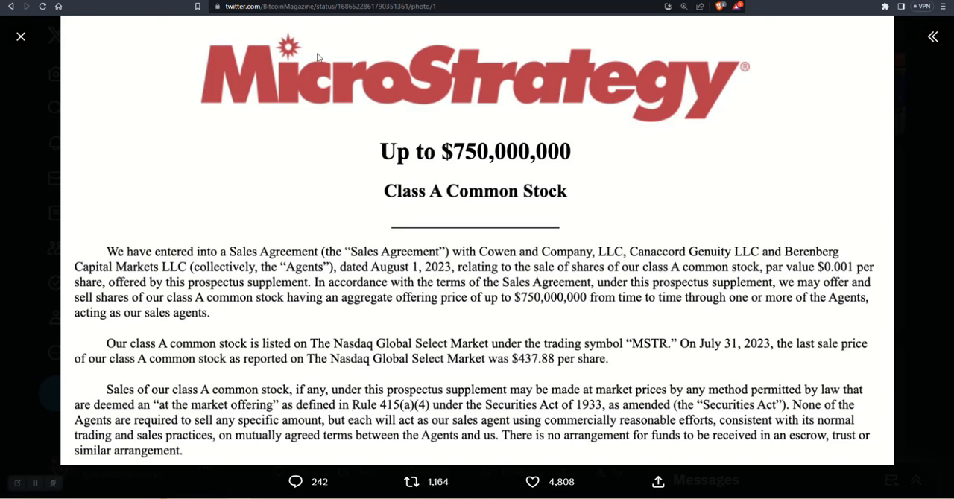
mouse_move(28, 41)
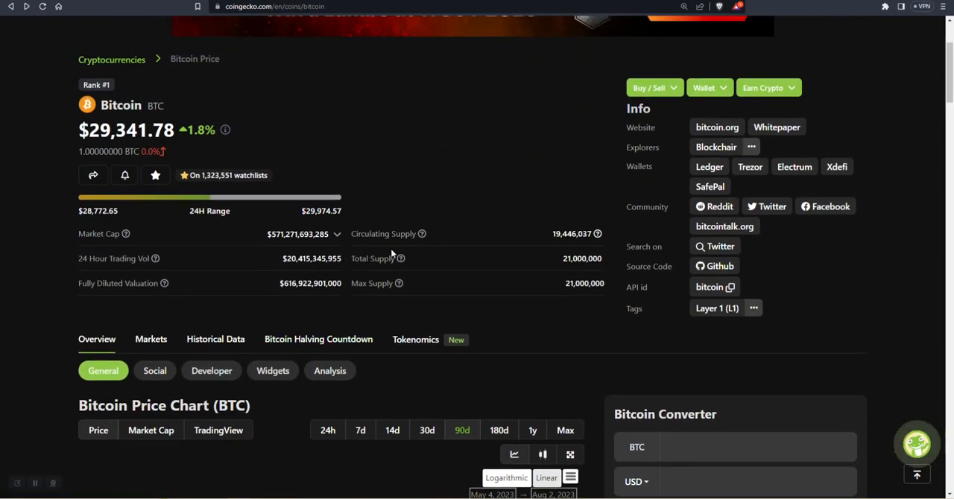
Scroll CoinGecko's Bitcoin page to the 90d price chart covering May to early August 2023
scroll("down", 3)
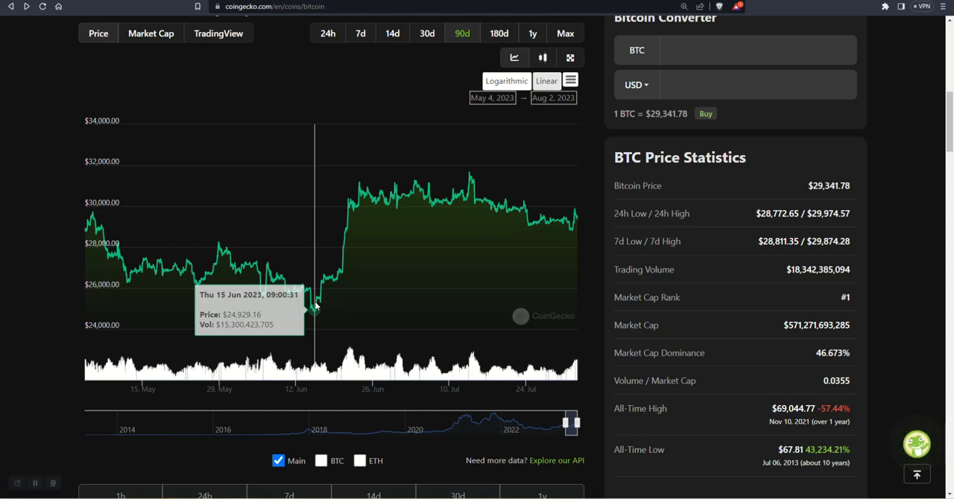
mouse_move(475, 189)
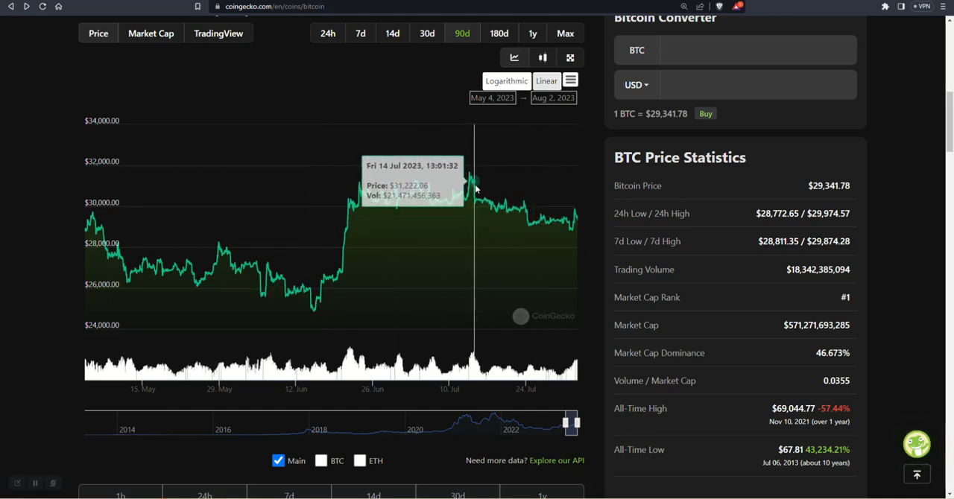
scroll("up", 3)
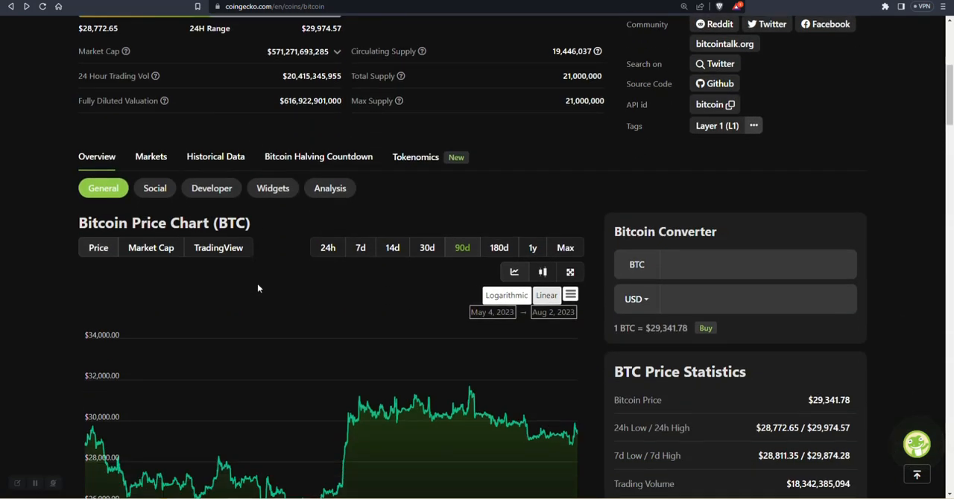
scroll("down", 3)
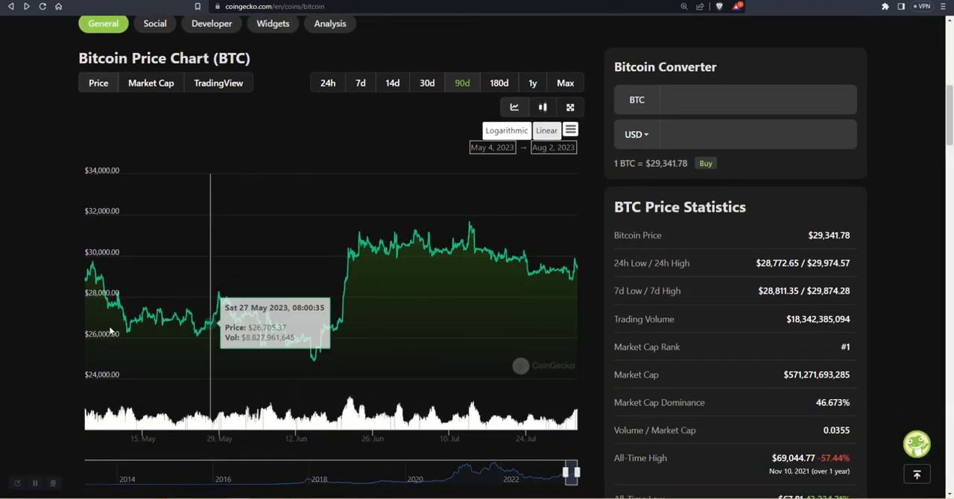
mouse_move(2, 352)
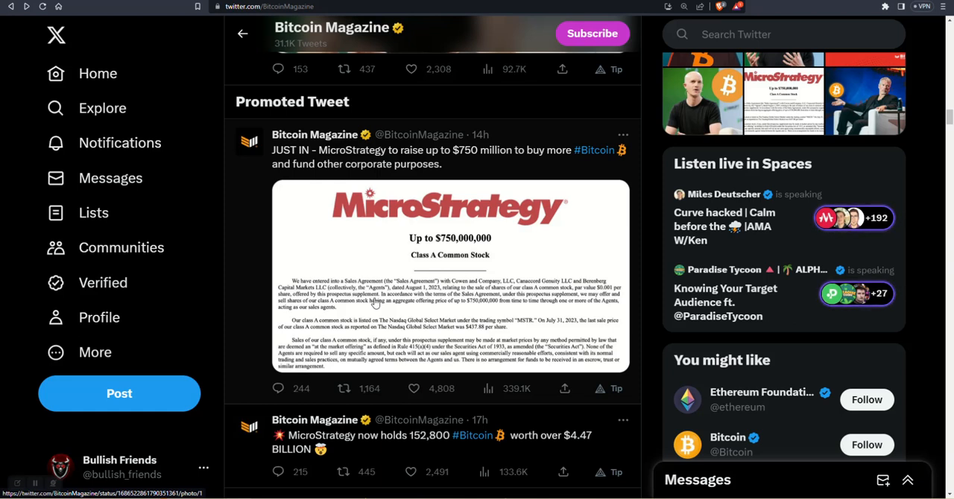
mouse_move(705, 262)
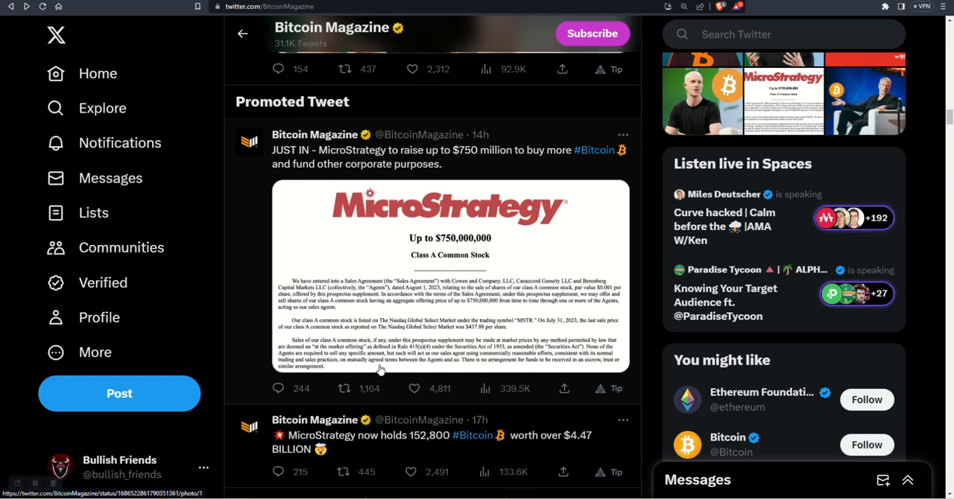
mouse_move(315, 135)
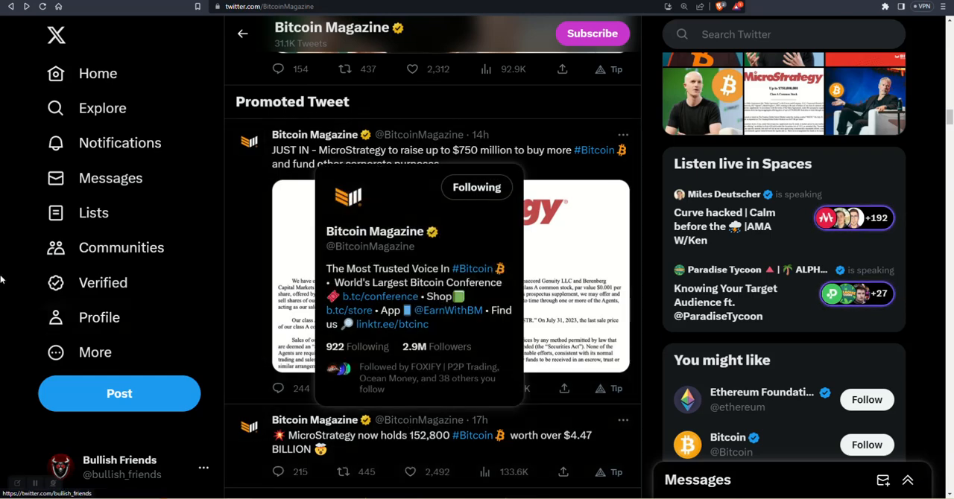
mouse_move(449, 92)
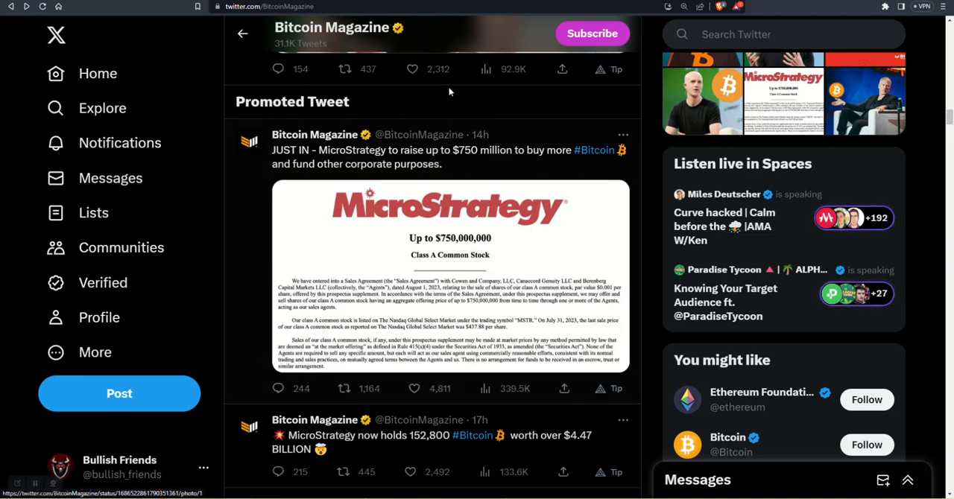
mouse_move(398, 132)
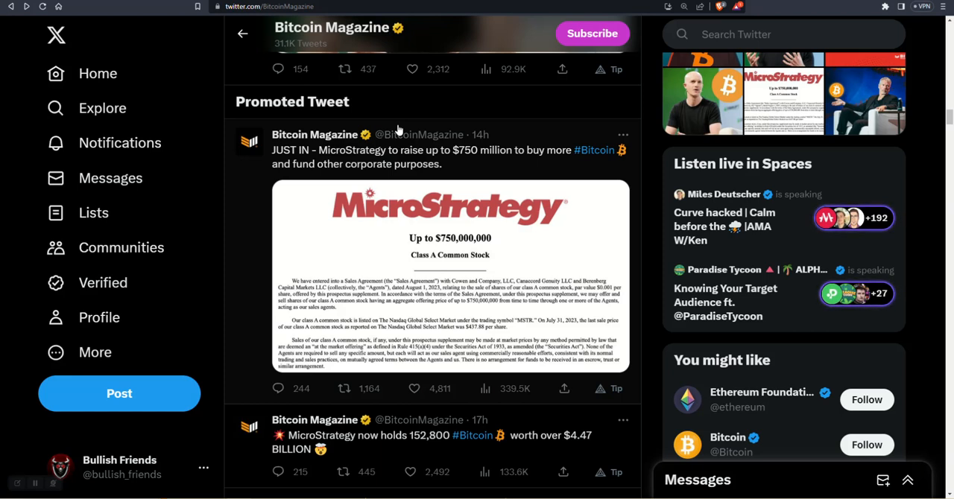
mouse_move(475, 116)
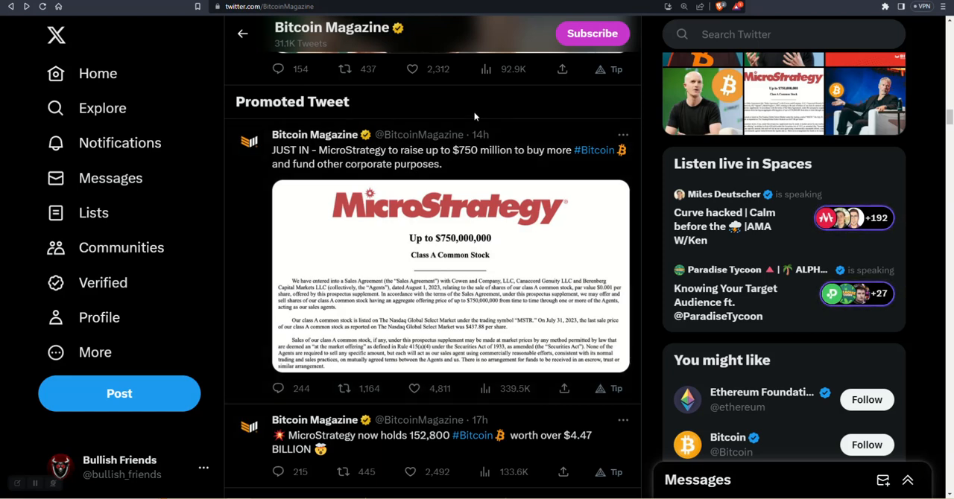
mouse_move(464, 124)
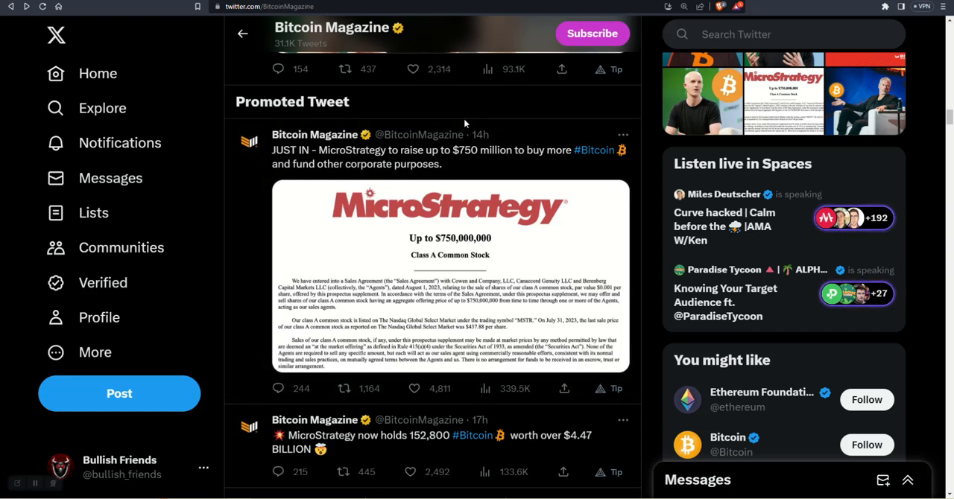
mouse_move(482, 164)
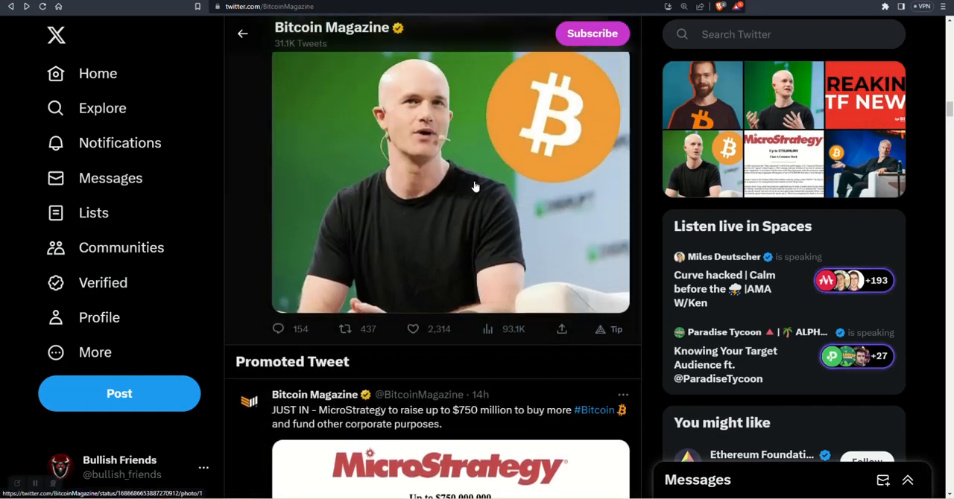
scroll("down", 3)
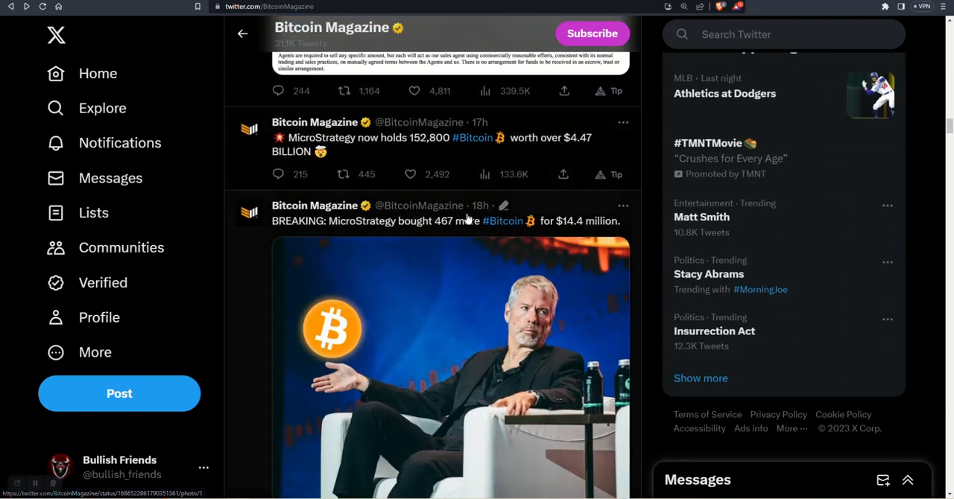
scroll("down", 3)
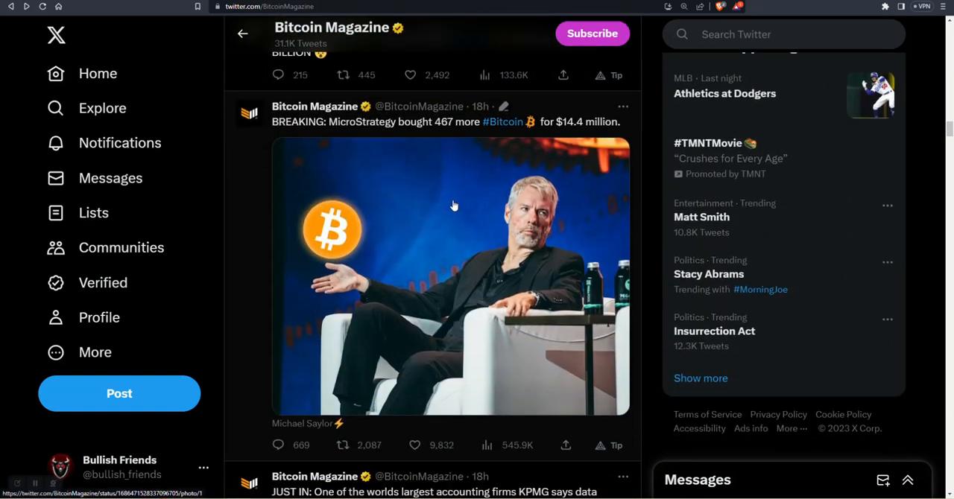
mouse_move(595, 119)
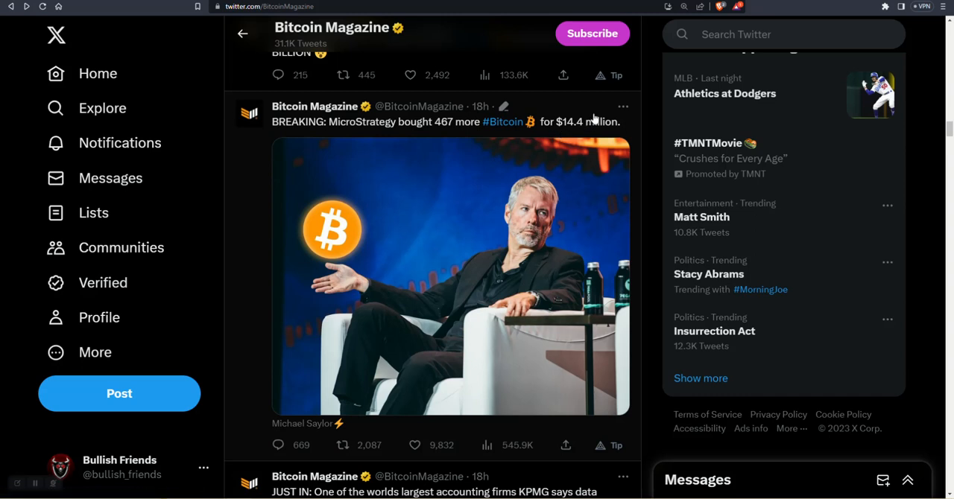
mouse_move(573, 138)
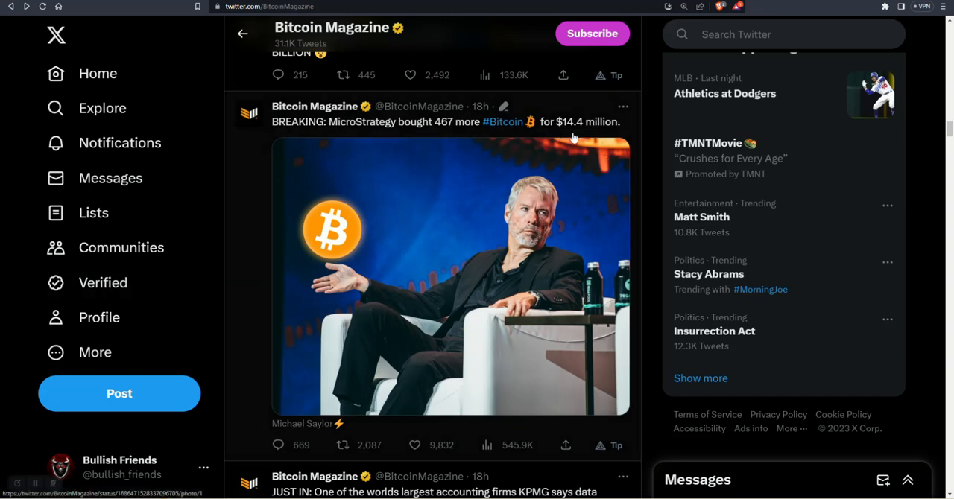
mouse_move(492, 397)
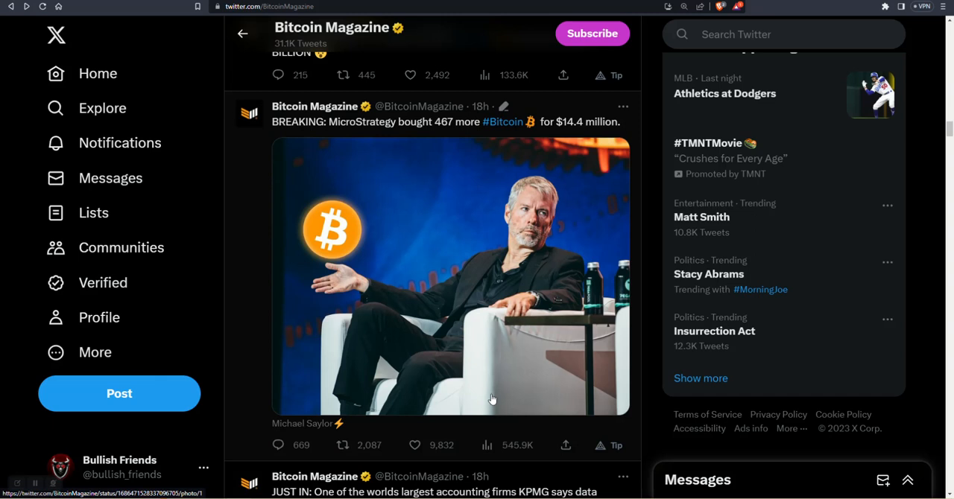
mouse_move(586, 334)
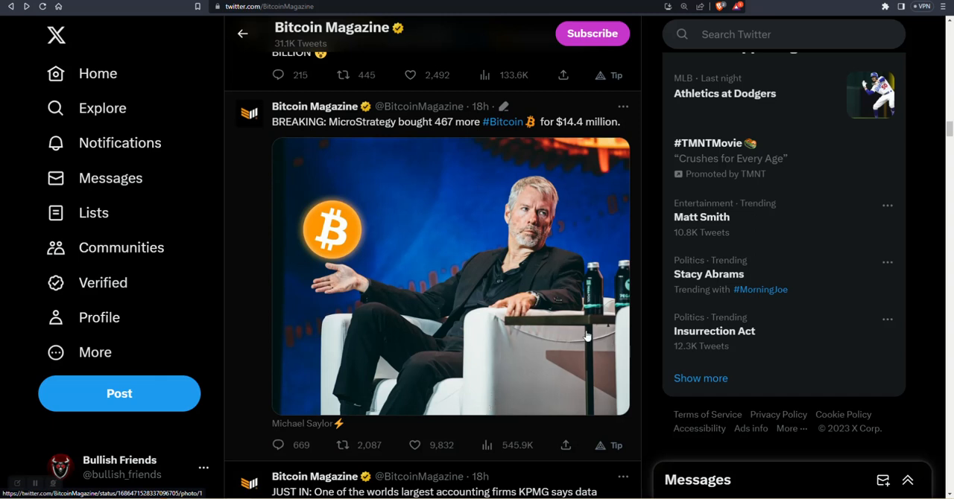
mouse_move(574, 330)
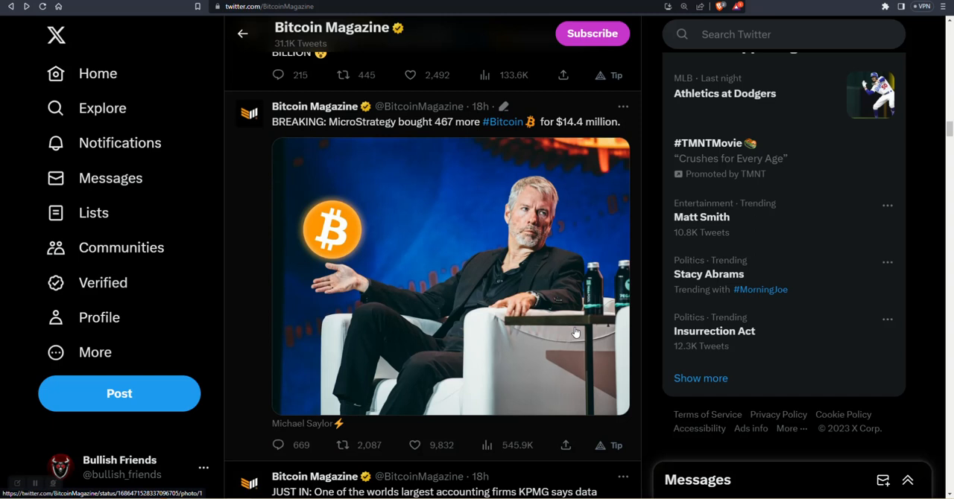
mouse_move(613, 189)
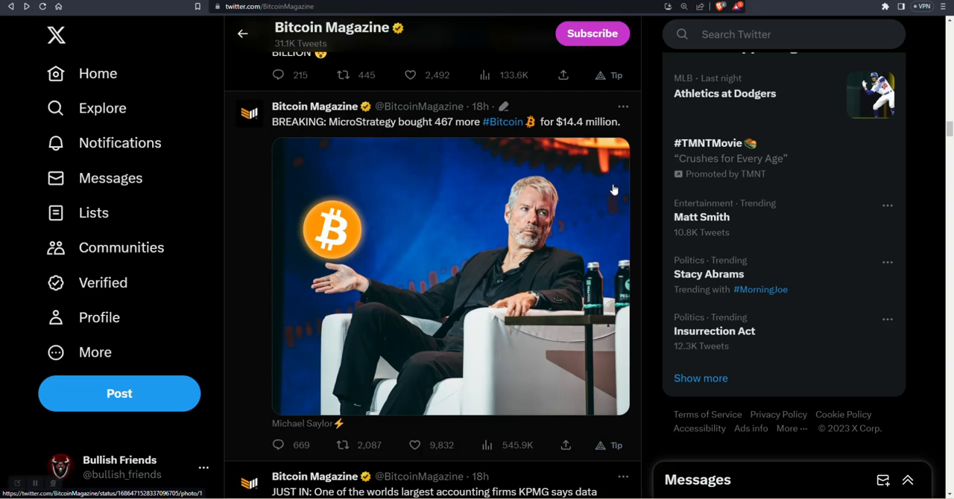
mouse_move(490, 151)
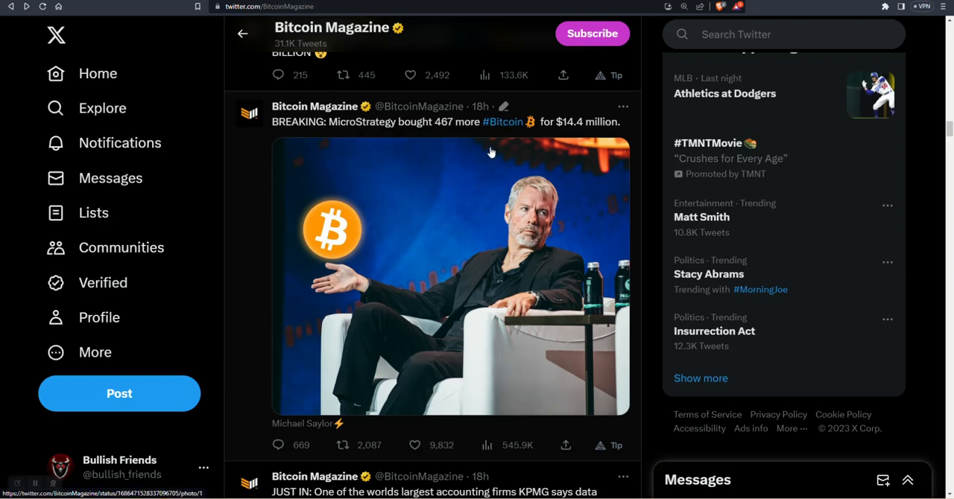
mouse_move(459, 140)
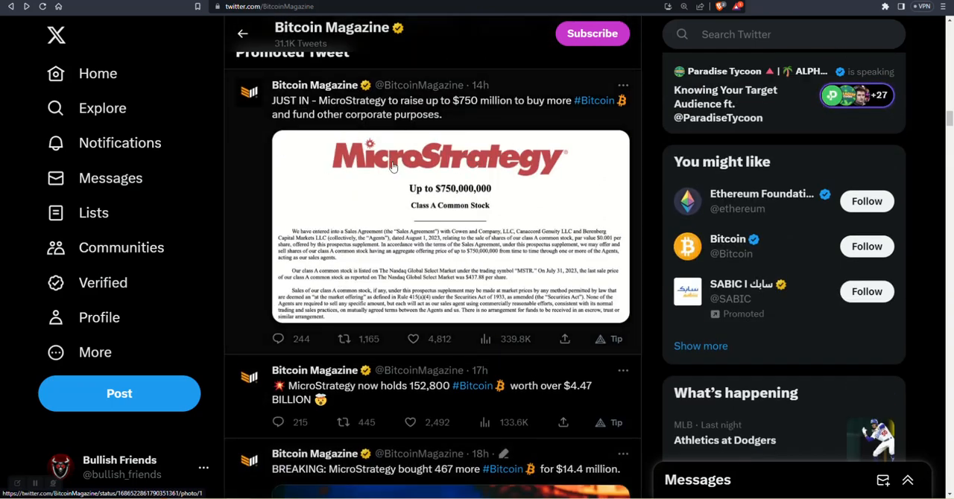
mouse_move(486, 188)
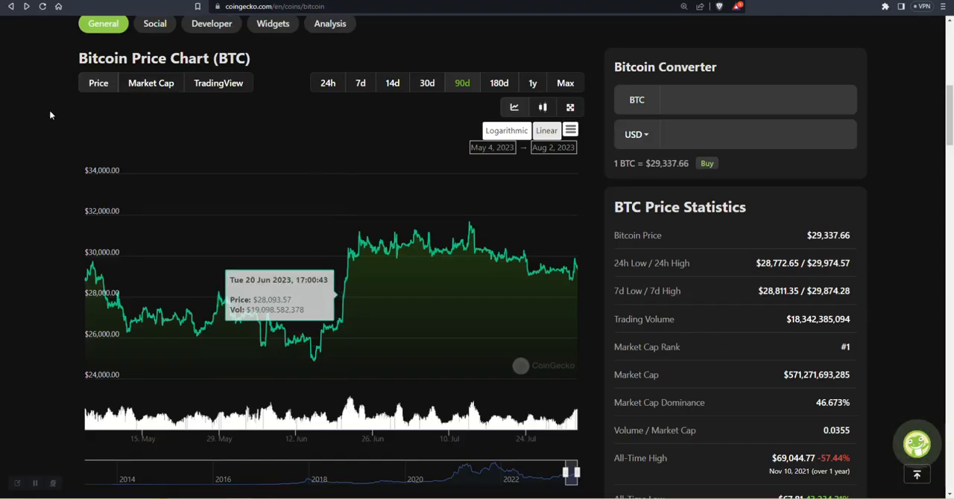
mouse_move(51, 118)
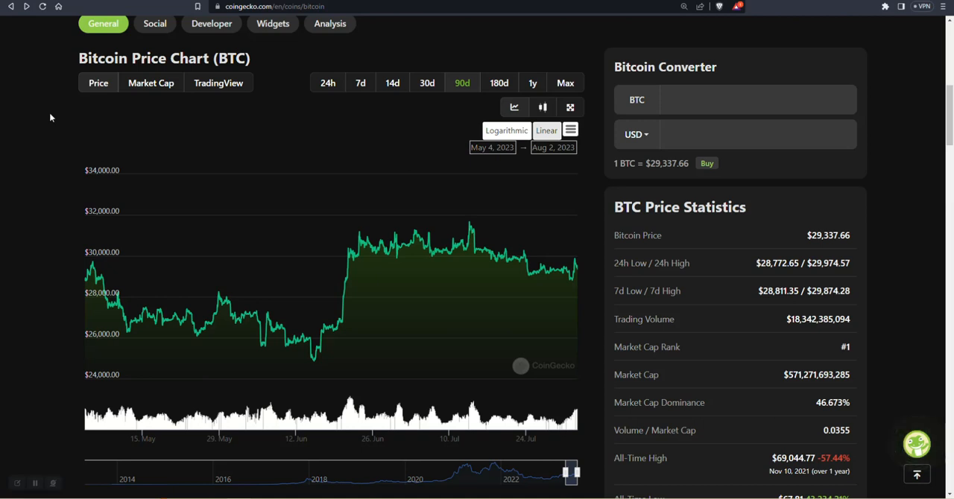